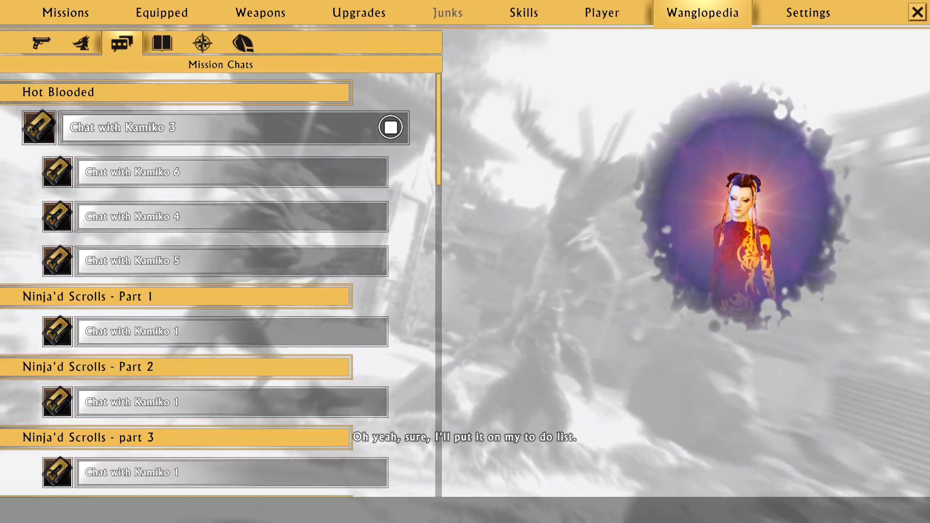
Stop Chat with Kamiko 3 and start playing Hot Blooded Chat with Kamiko 6.
click(231, 172)
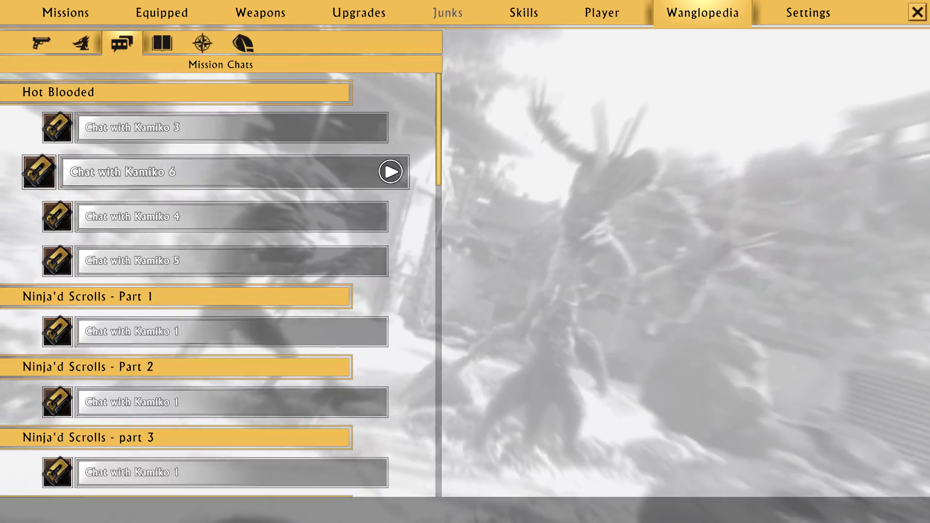
click(391, 171)
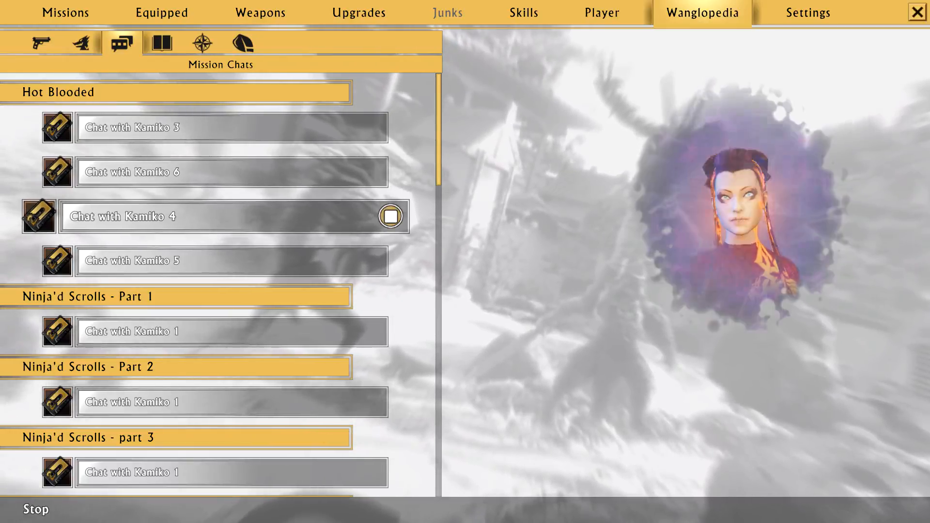
Stop the Hot Blooded Chat with Kamiko 4 playback.
click(390, 216)
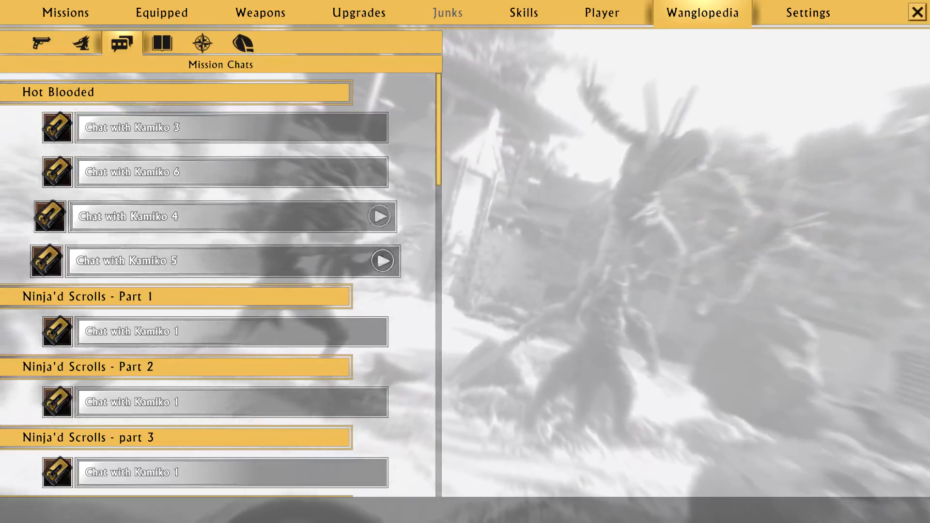
Play Hot Blooded Chat with Kamiko 5, continuing into Ninja'd Scrolls - Part 1.
click(382, 261)
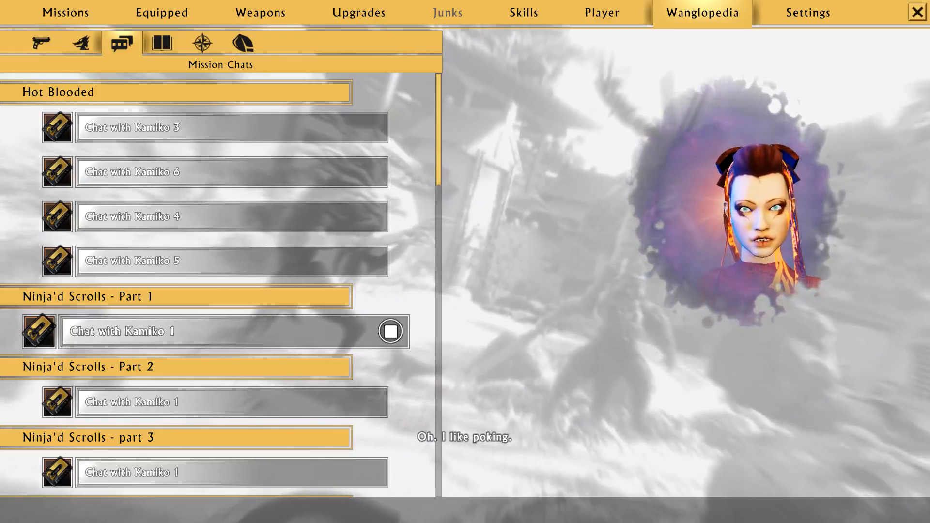
Stop the Part 1 chat and play Ninja'd Scrolls - Part 2's Chat with Kamiko 1.
click(389, 331)
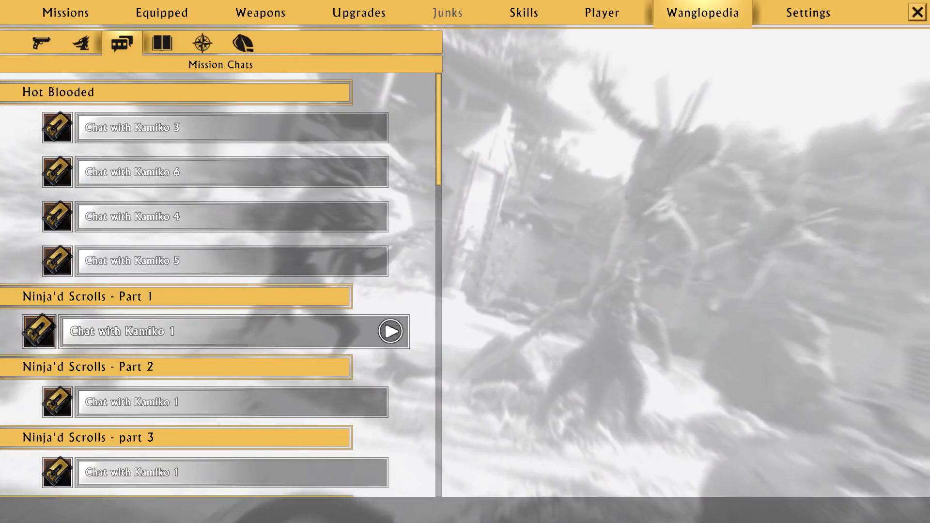
scroll(down, 3)
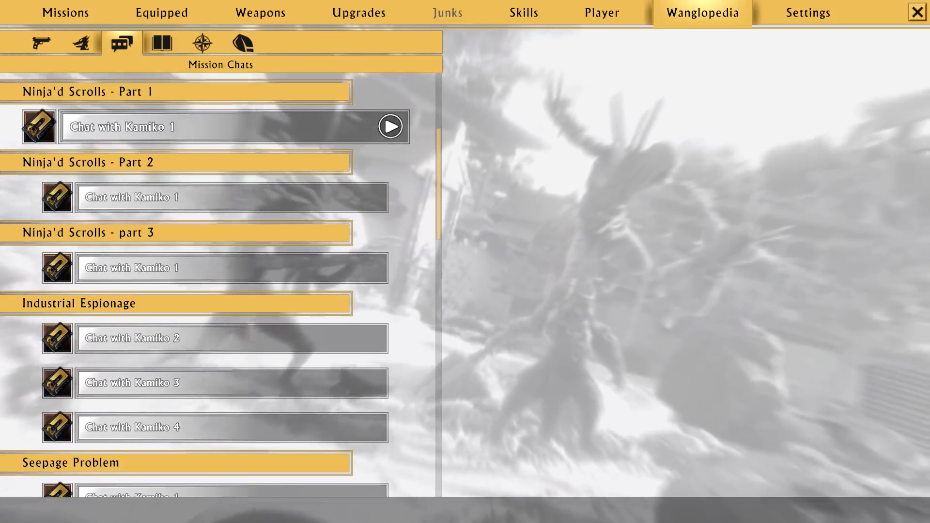
click(390, 196)
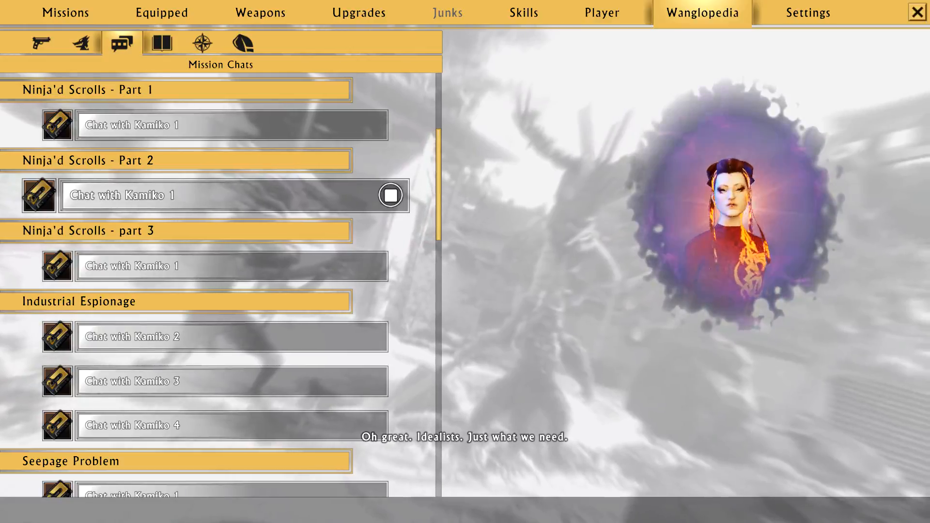
Play Chat with Kamiko 1 under Ninja'd Scrolls - part 3.
click(391, 195)
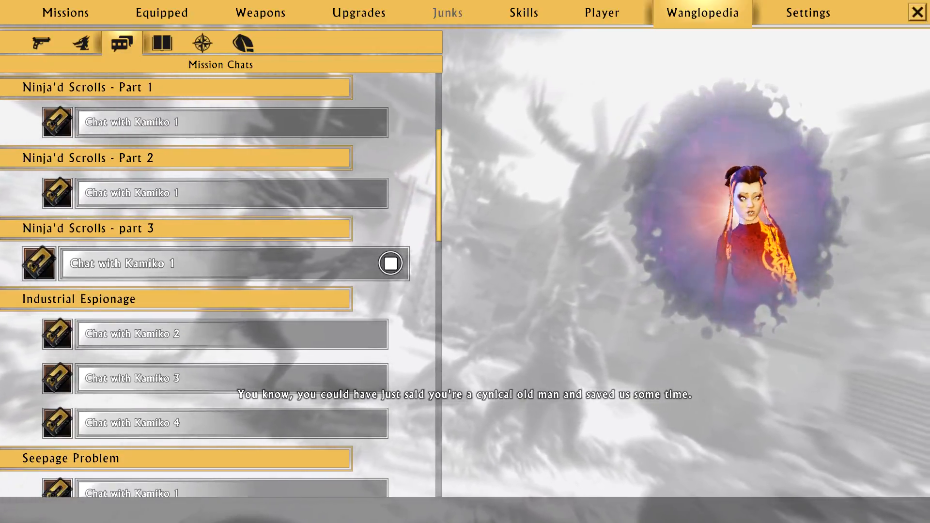
Stop the part 3 chat and play Industrial Espionage's Chat with Kamiko 4.
click(390, 264)
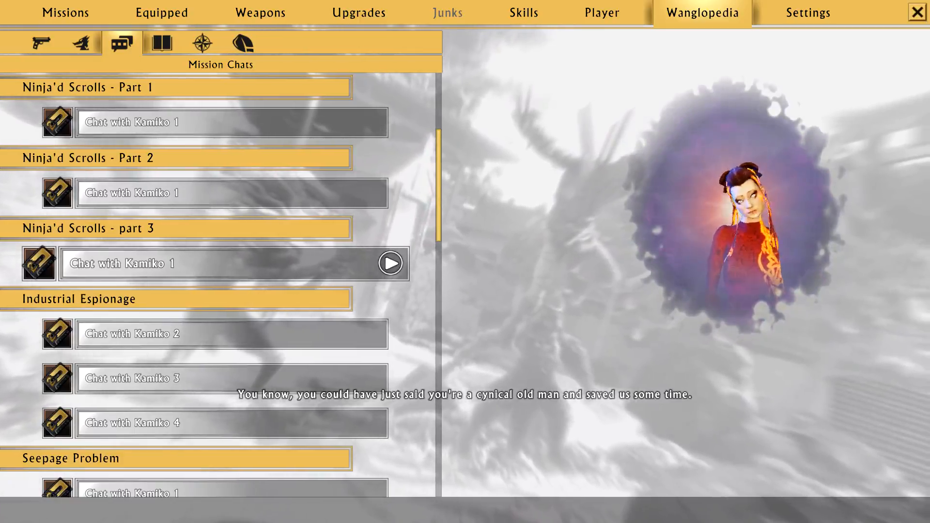
scroll(down, 3)
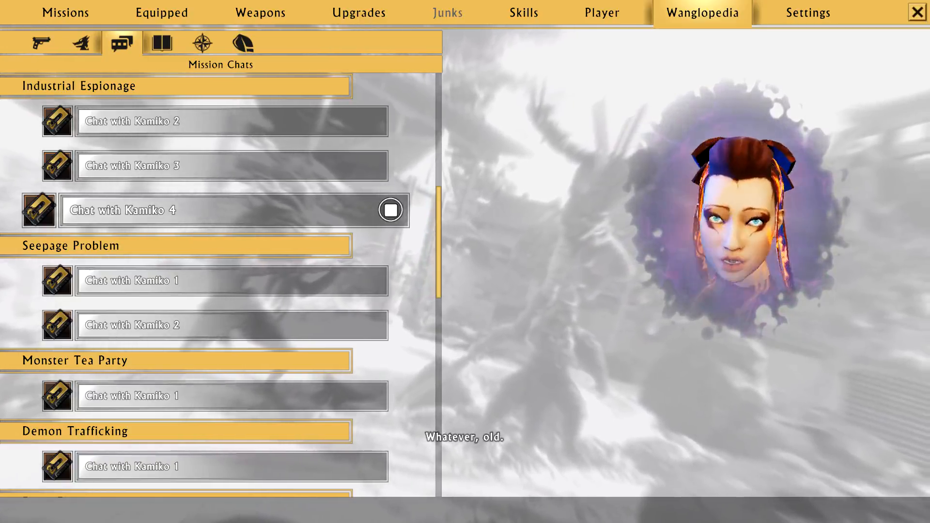
click(390, 210)
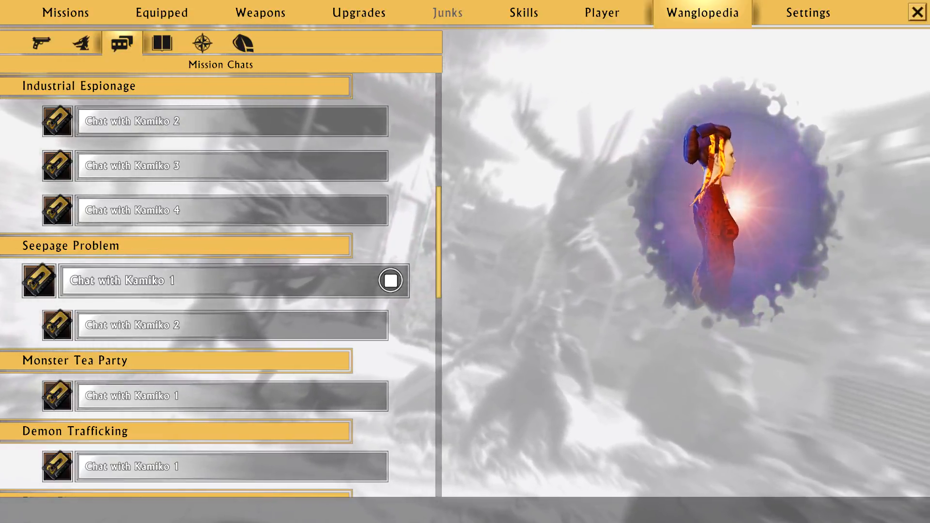
Start Seepage Problem's Chat with Kamiko 2 after Chat 1 plays.
click(232, 325)
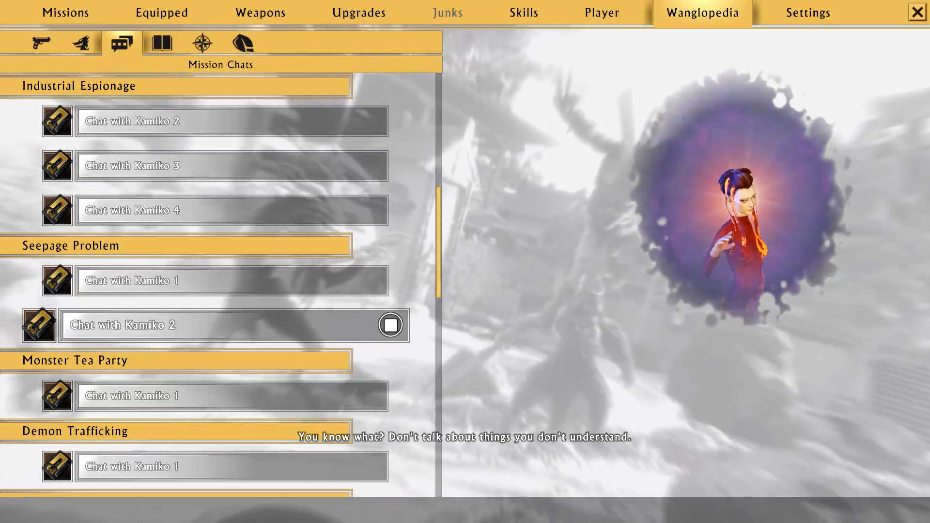
Stop the Seepage Problem Chat with Kamiko 2 playback.
click(390, 325)
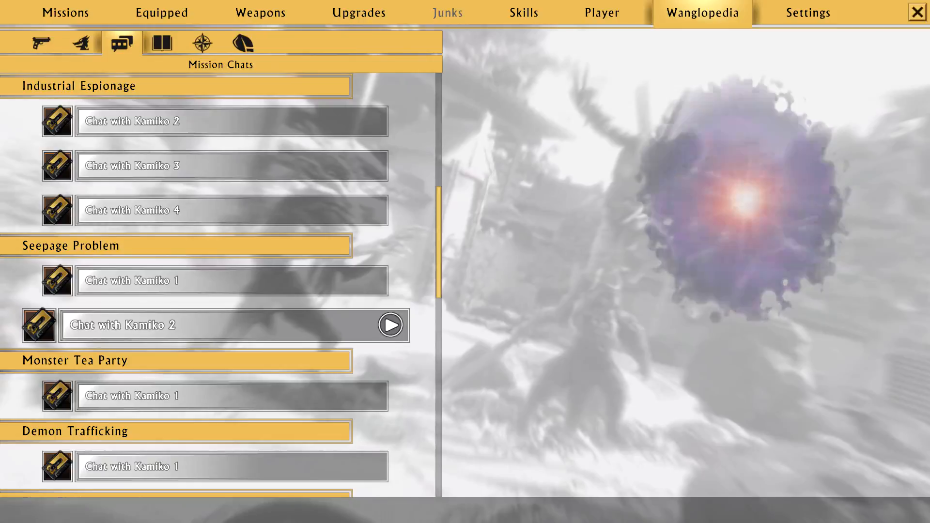
Scroll to Monster Tea Party's Chat with Kamiko 1 and stop it after playback.
scroll(down, 3)
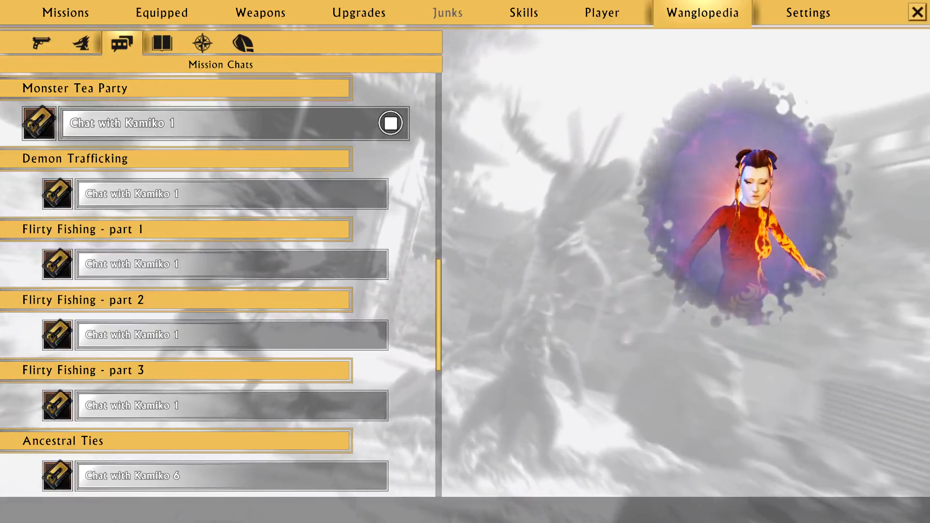
click(390, 123)
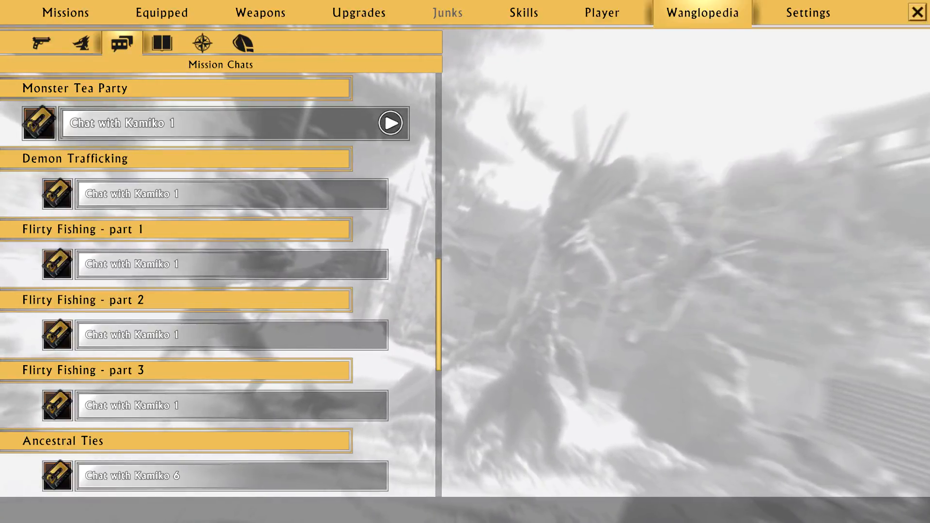
Play Demon Trafficking's Chat with Kamiko 1 through to the end.
click(389, 193)
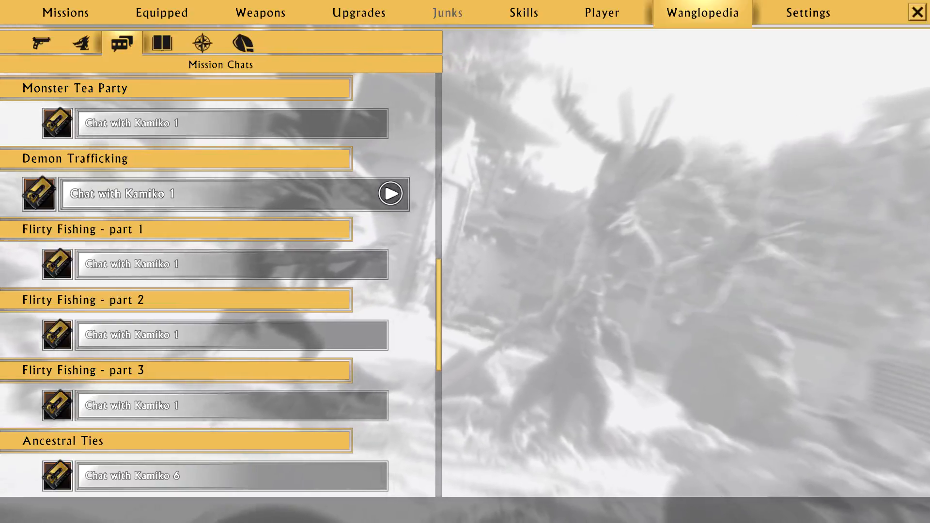
Play 'Flirty Fishing - part 2' Chat with Kamiko 1 with subtitles.
click(391, 264)
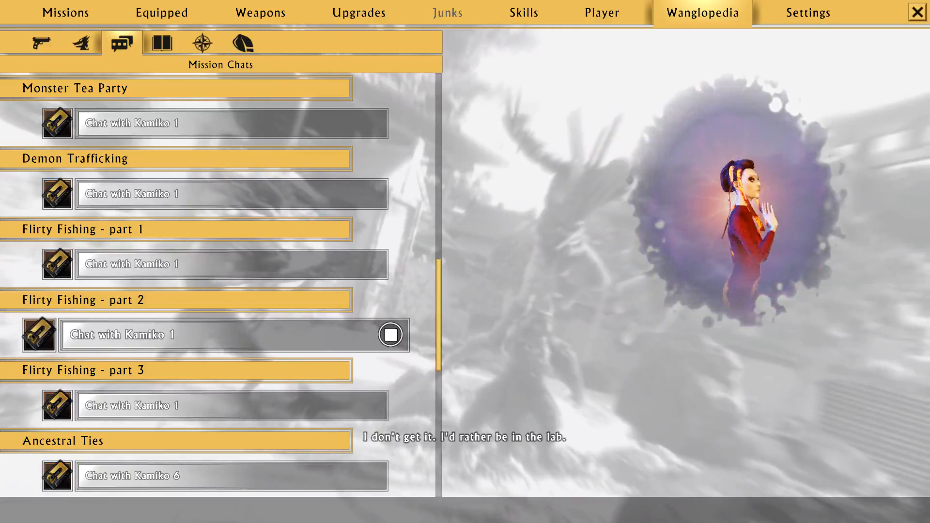
Start playback of 'Flirty Fishing - part 3' Chat with Kamiko 1.
click(390, 335)
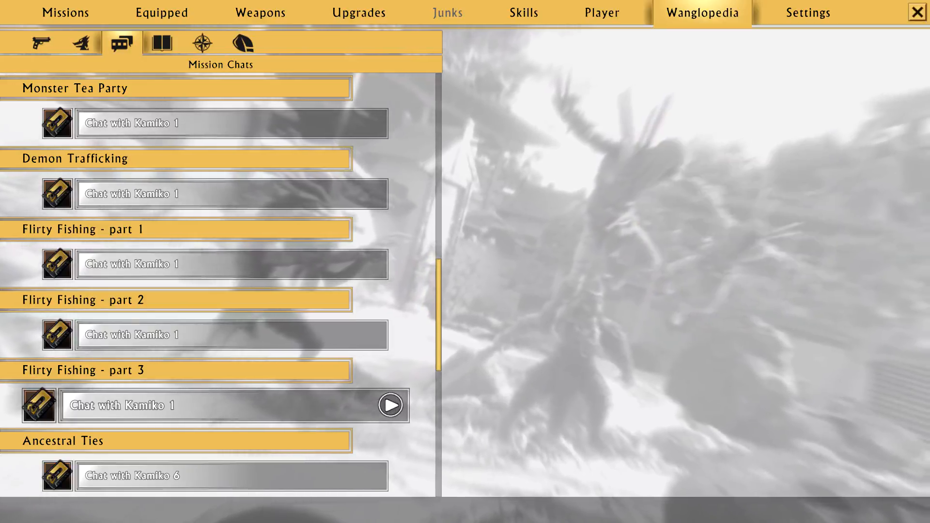
Scroll the Mission Chats list down to Ancestral Ties 'Chat with Kamiko 6'.
scroll(down, 3)
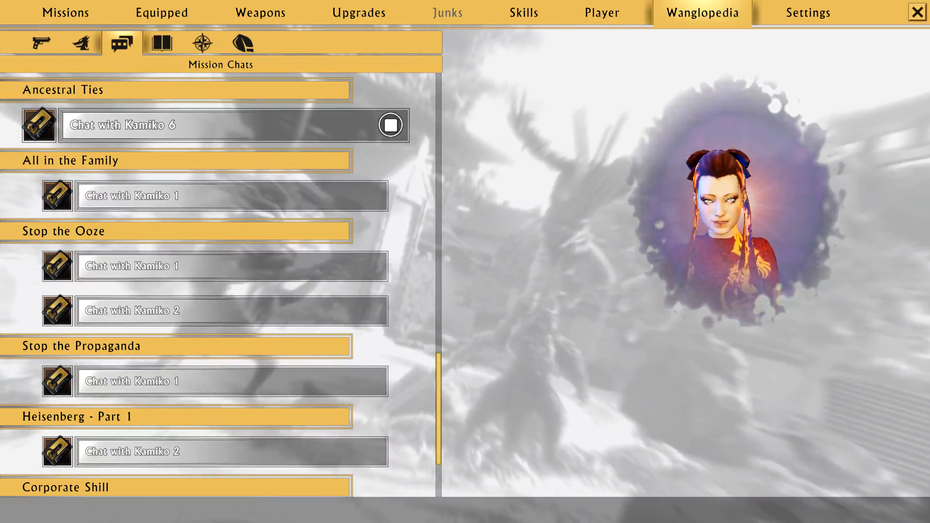
Stop the Ancestral Ties chat and select All in the Family 'Chat with Kamiko 1'.
click(390, 124)
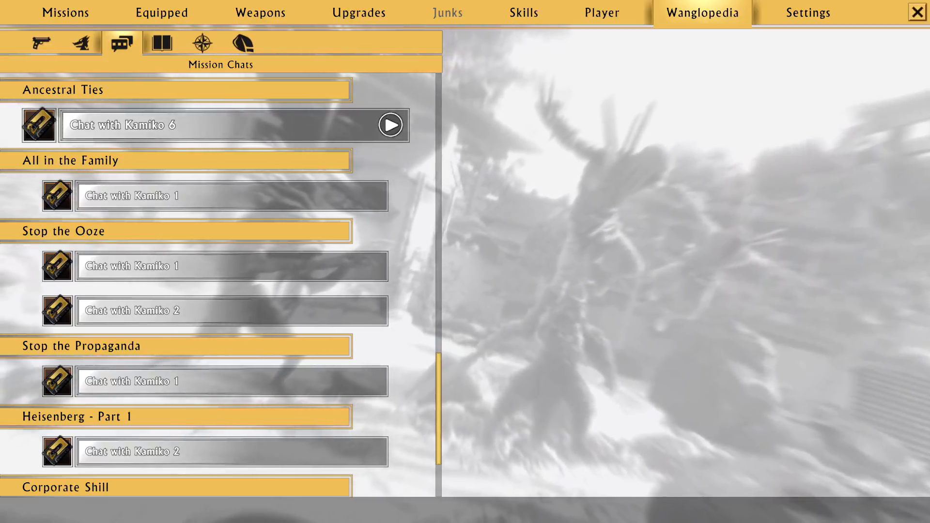
click(390, 195)
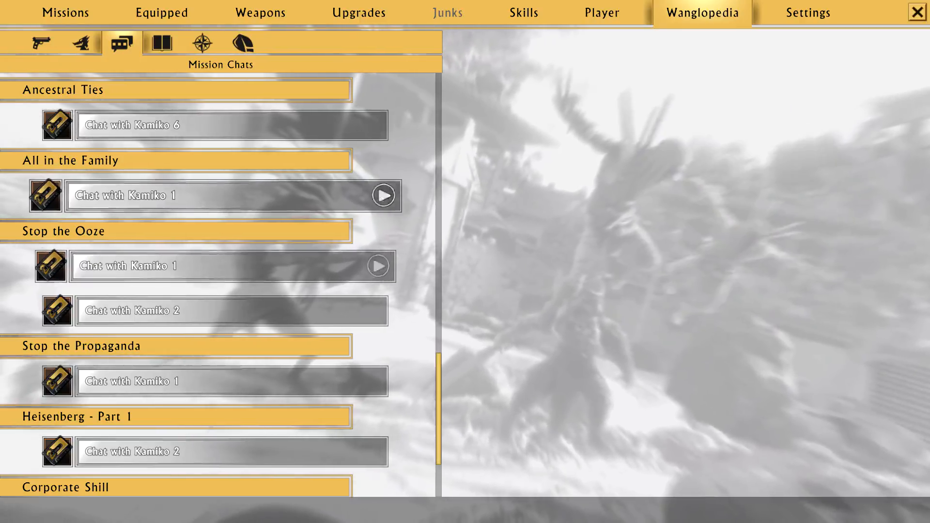
Play Stop the Ooze 'Chat with Kamiko 1' to its end, then stop it.
click(380, 266)
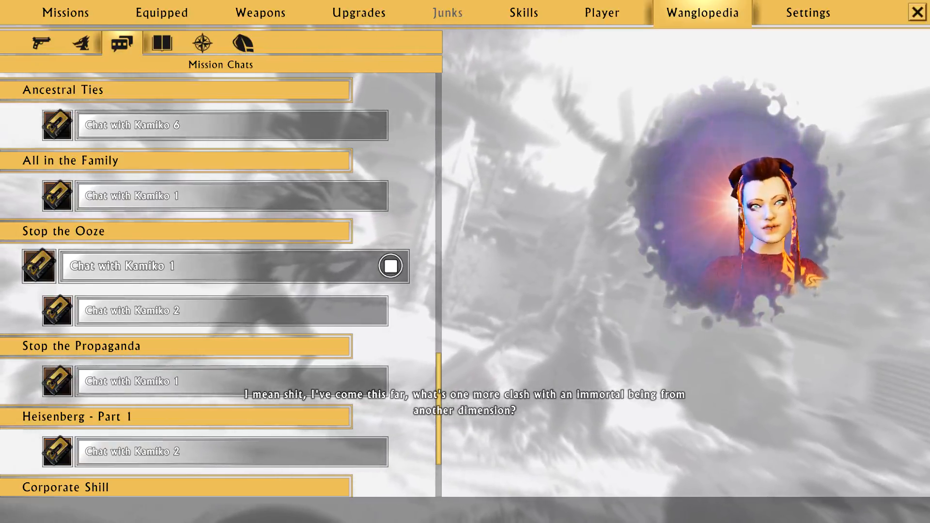
click(390, 266)
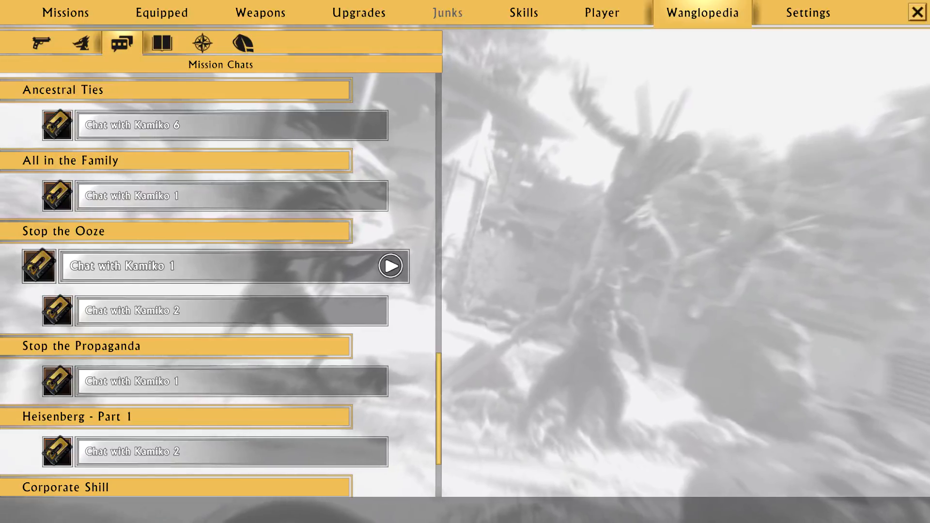
Play Stop the Ooze 'Chat with Kamiko 2' with subtitles until it ends.
click(389, 310)
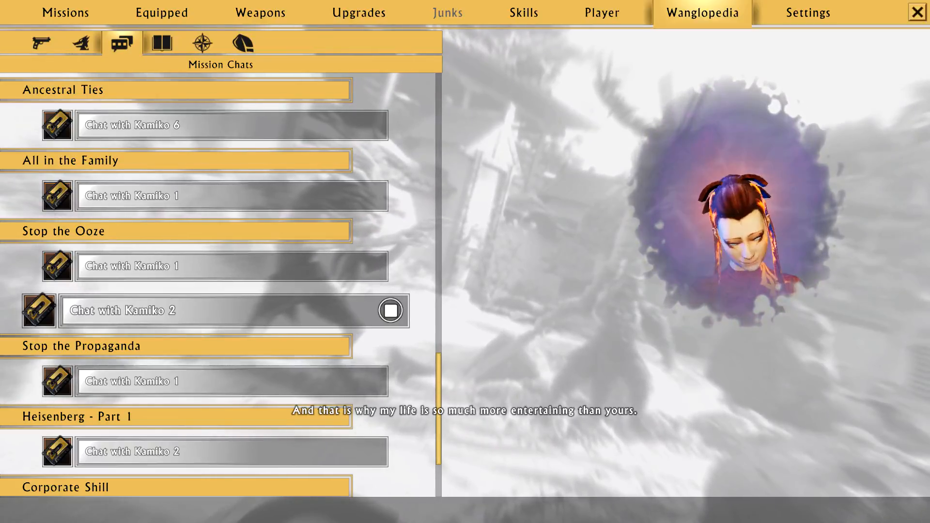
scroll(down, 3)
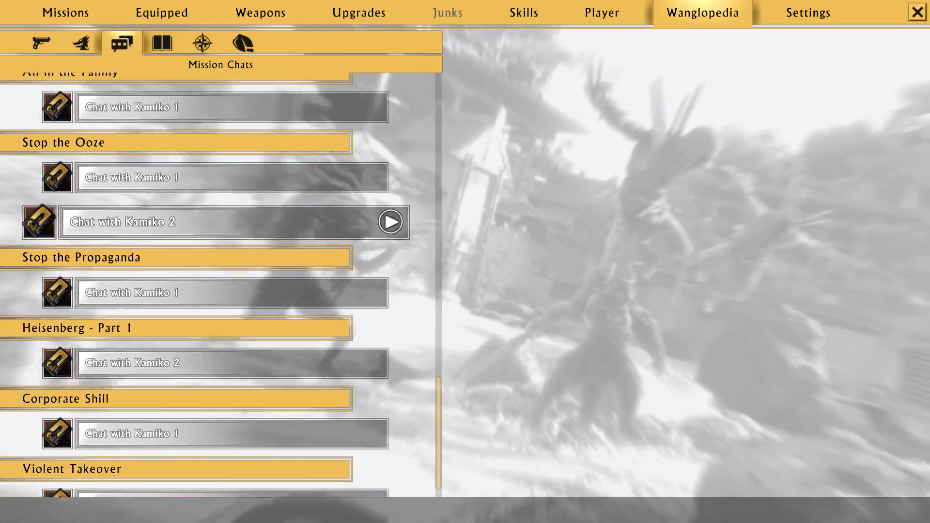
Play Stop the Propaganda 'Chat with Kamiko 1', then Heisenberg - Part 1 'Chat with Kamiko 2'.
scroll(down, 3)
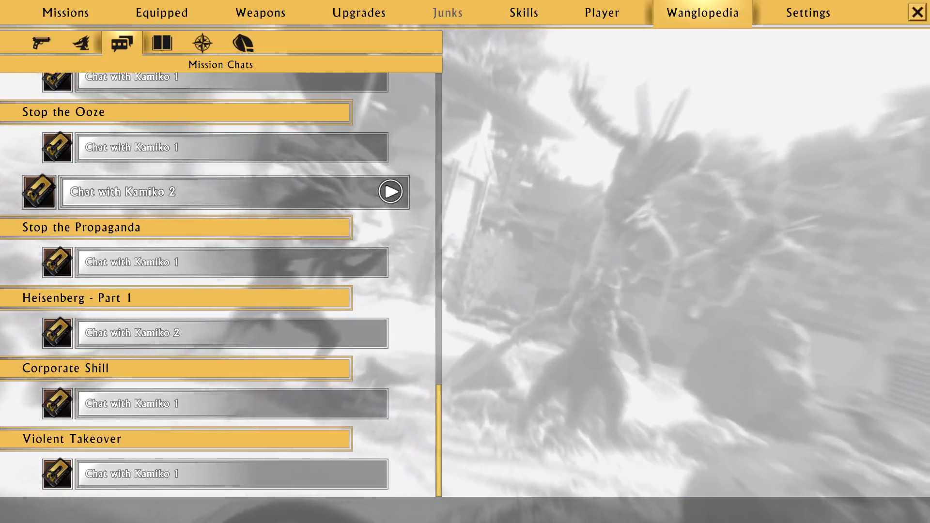
click(390, 262)
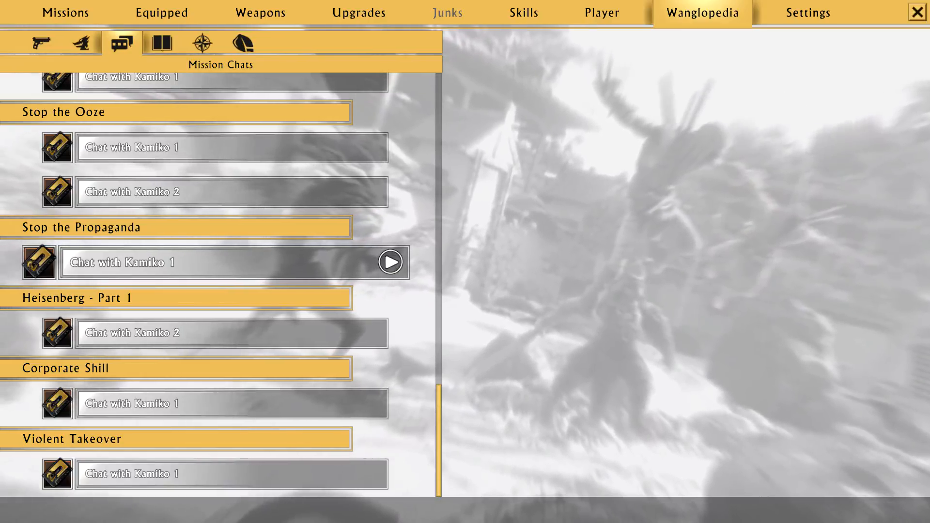
click(391, 332)
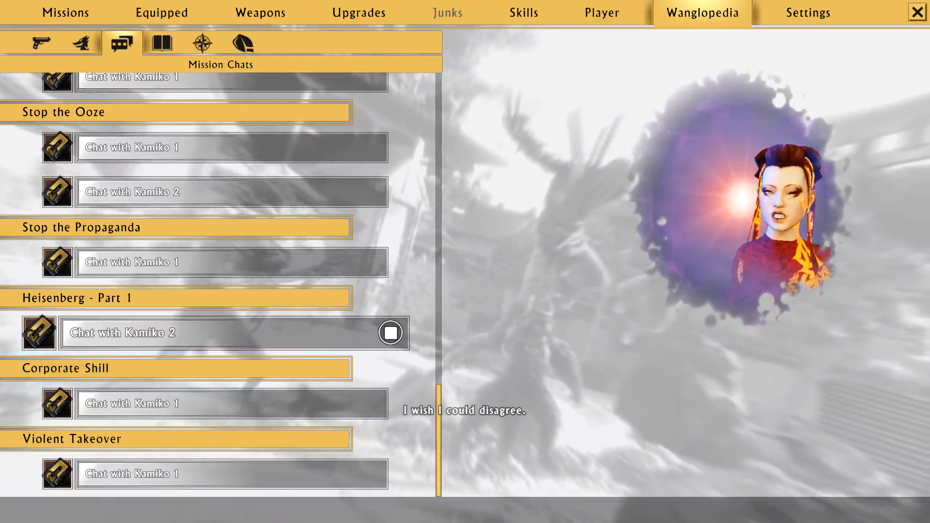
Stop Heisenberg - Part 1 'Chat with Kamiko 2' once it finishes.
click(391, 332)
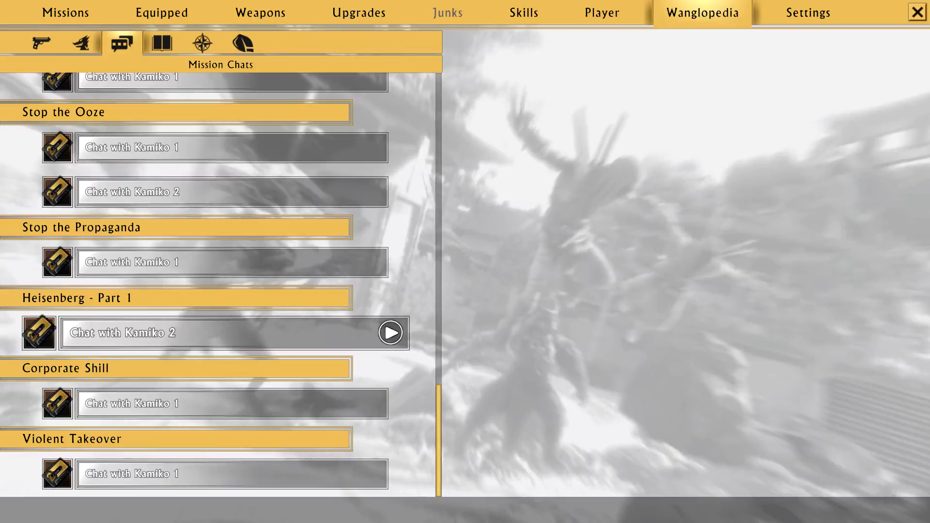
Play Corporate Shill 'Chat with Kamiko 1' with subtitles, then stop it.
click(391, 403)
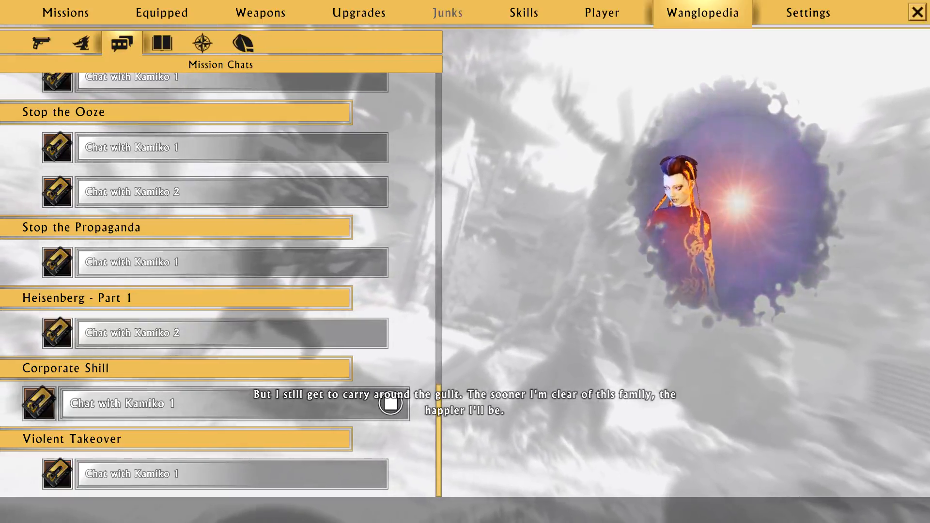
click(391, 404)
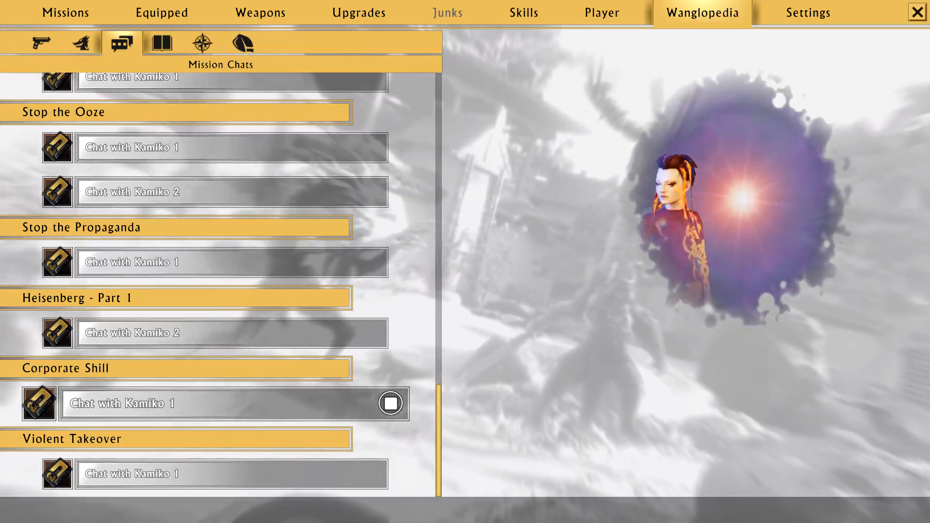
click(390, 403)
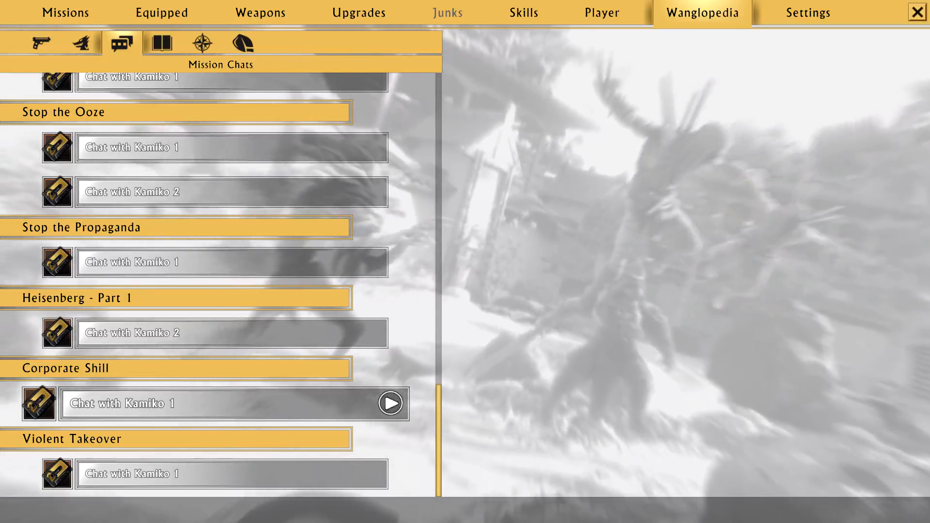